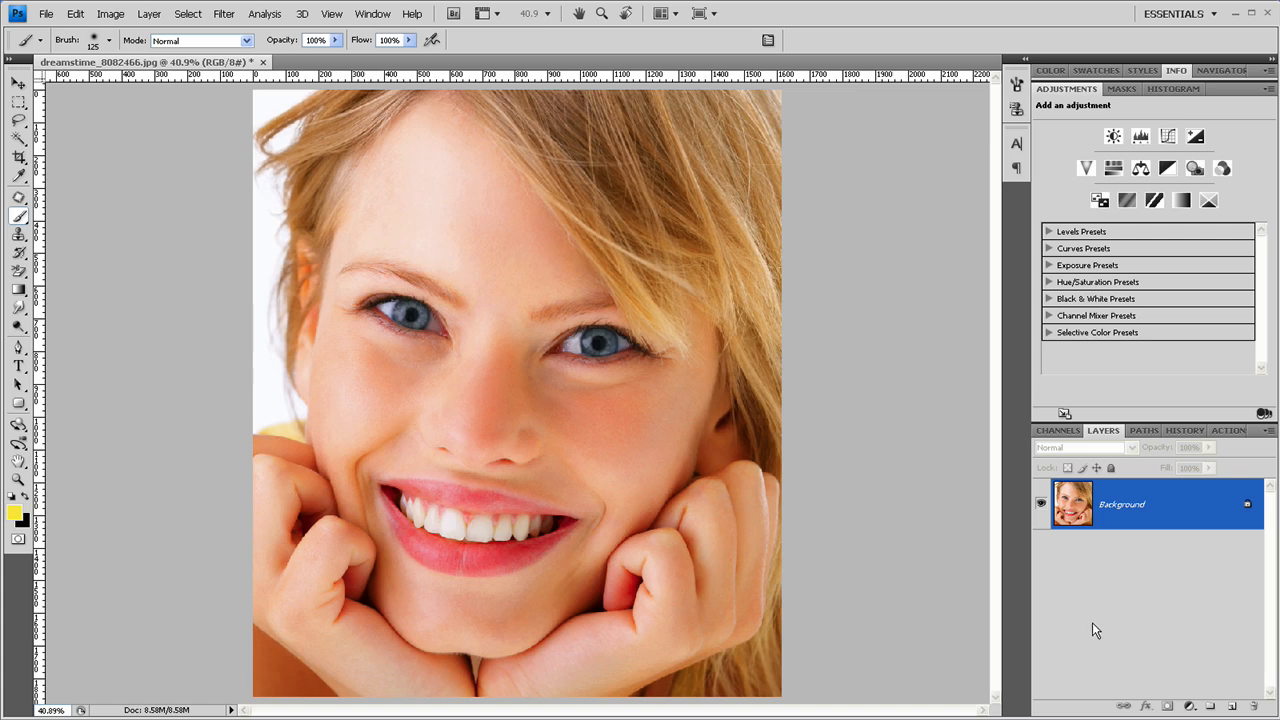
mouse_move(587, 391)
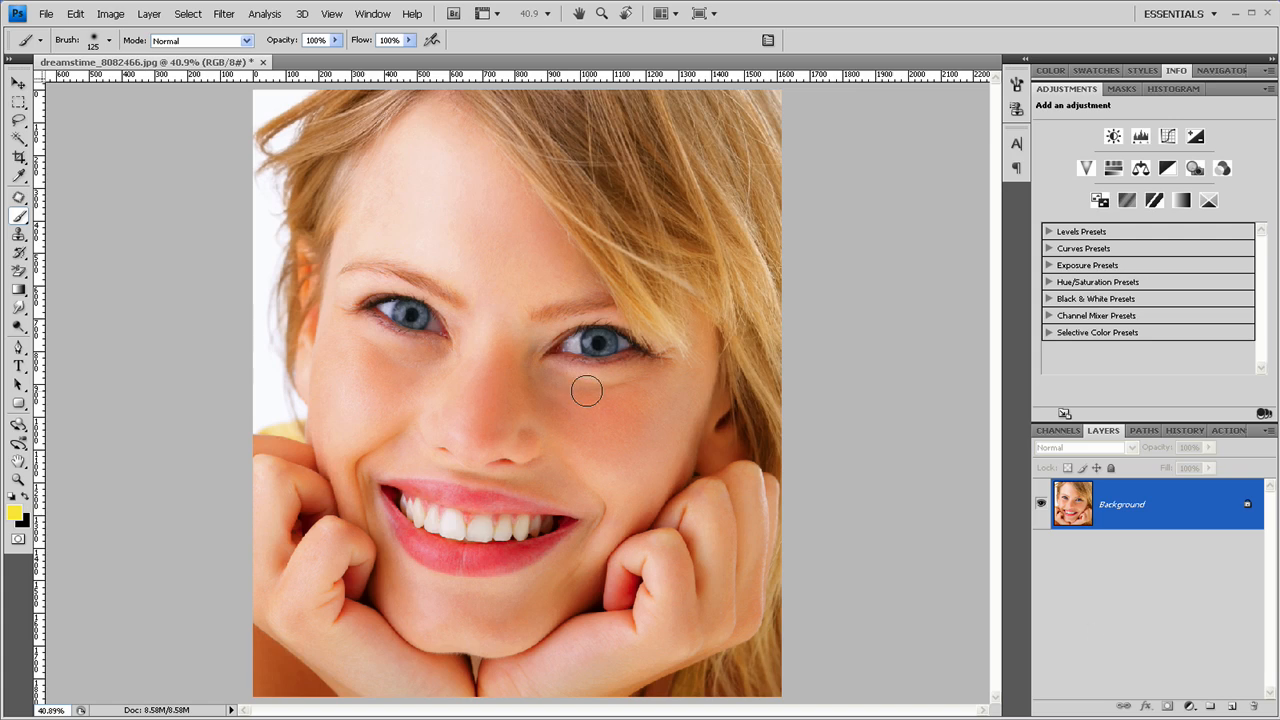
mouse_move(811, 411)
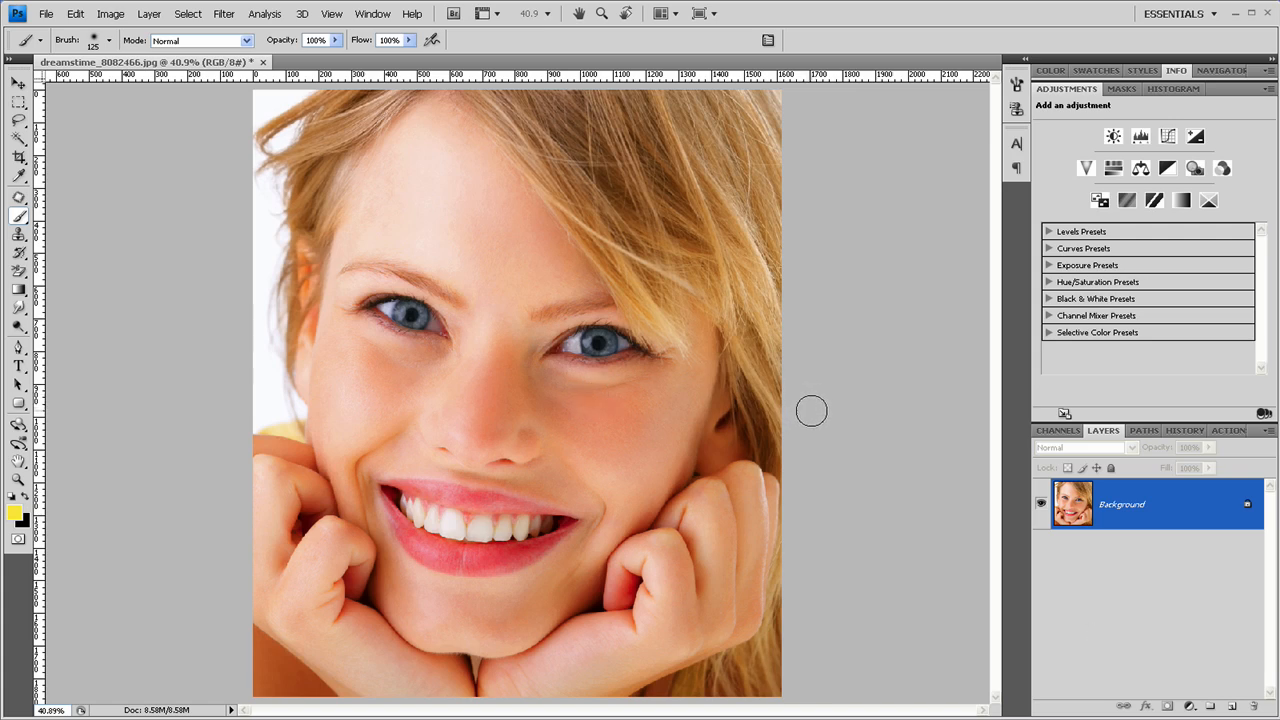
mouse_move(811, 418)
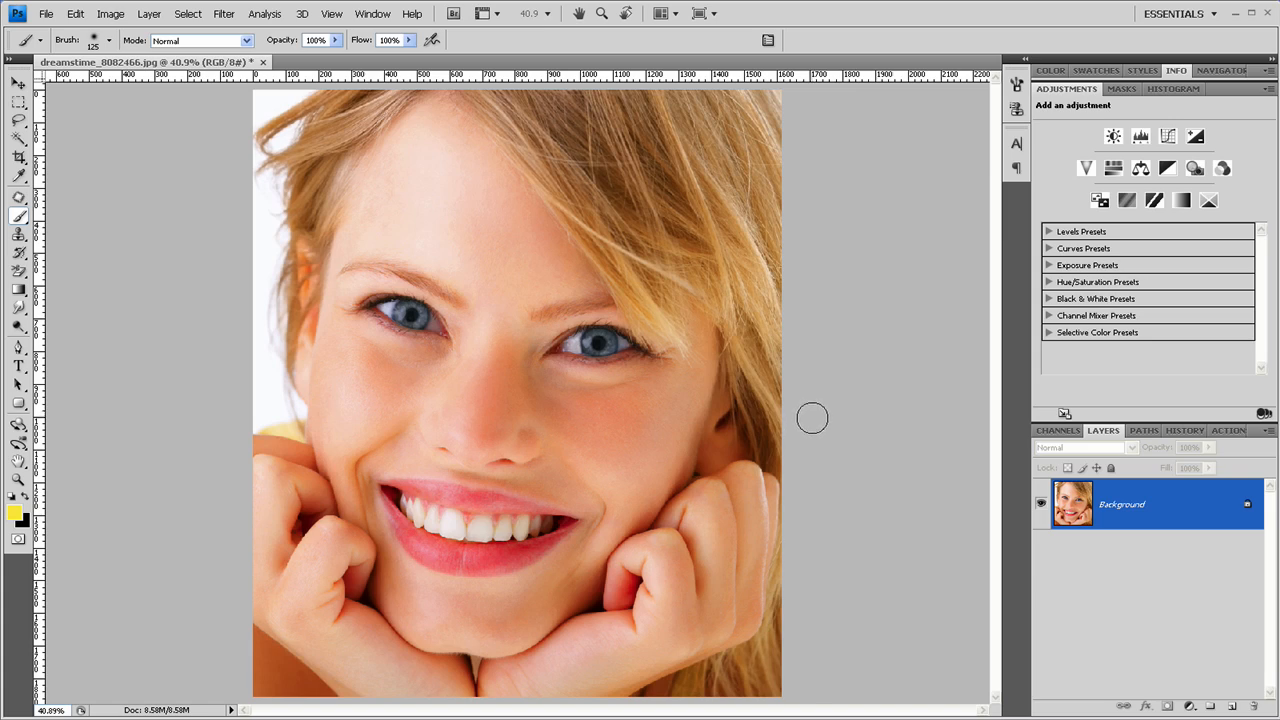
mouse_move(357, 388)
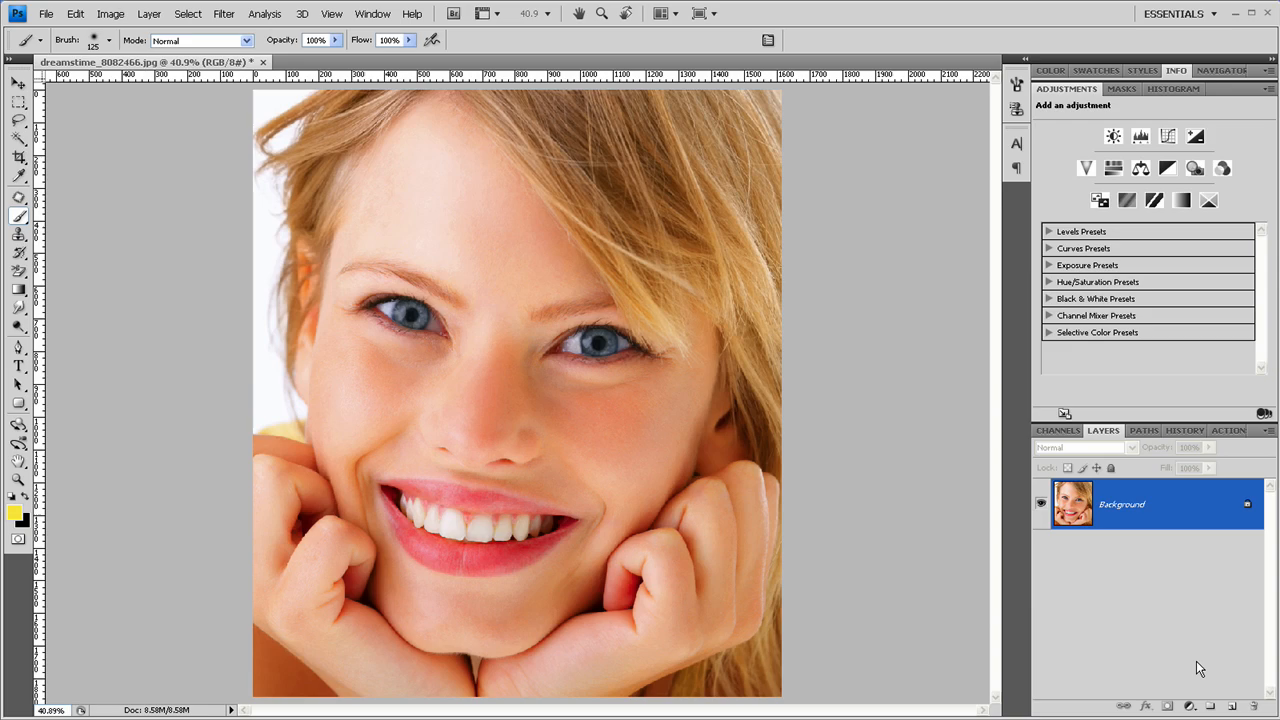
mouse_move(1197, 697)
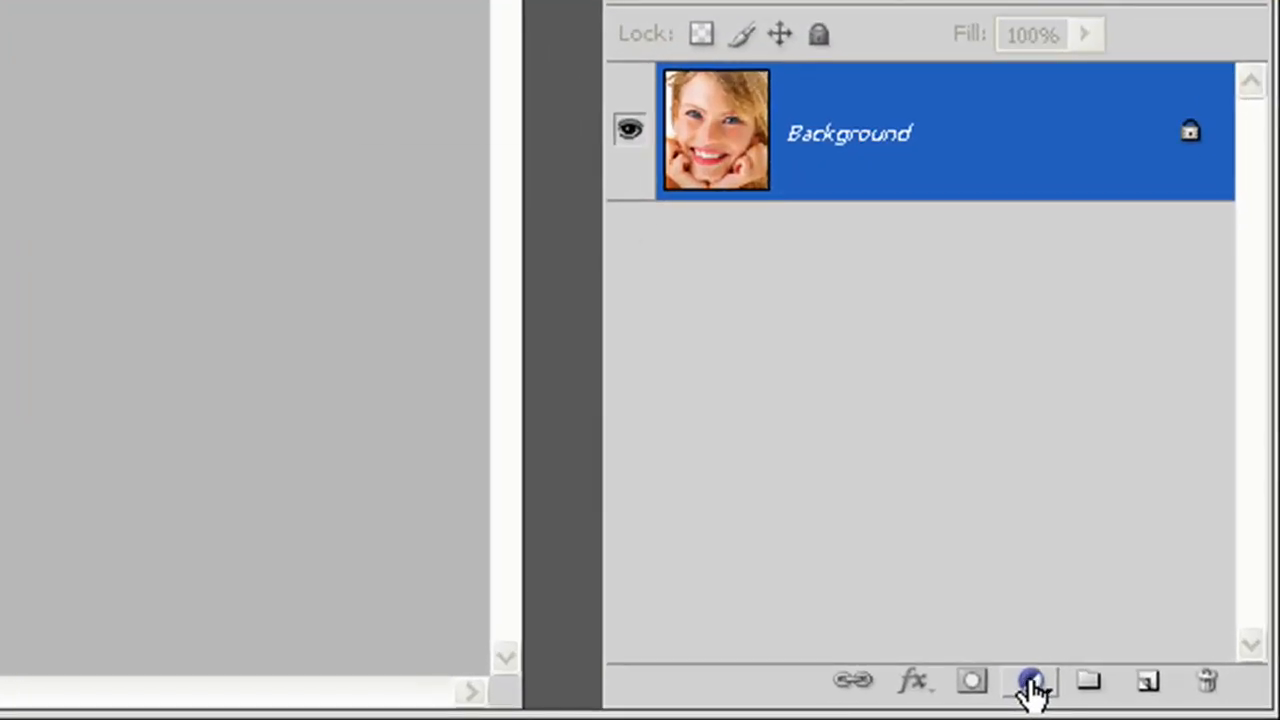
Add a Curves adjustment layer and raise its upper and midtone points to brighten the portrait
click(1032, 681)
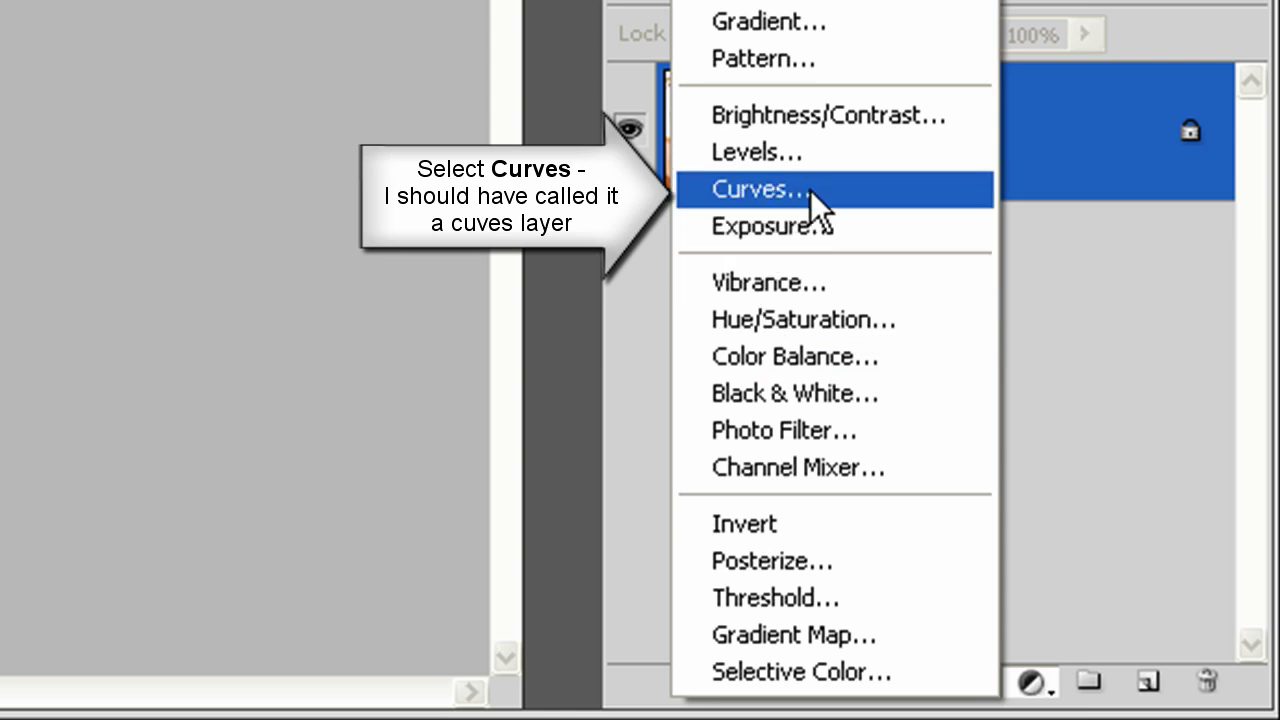
click(758, 189)
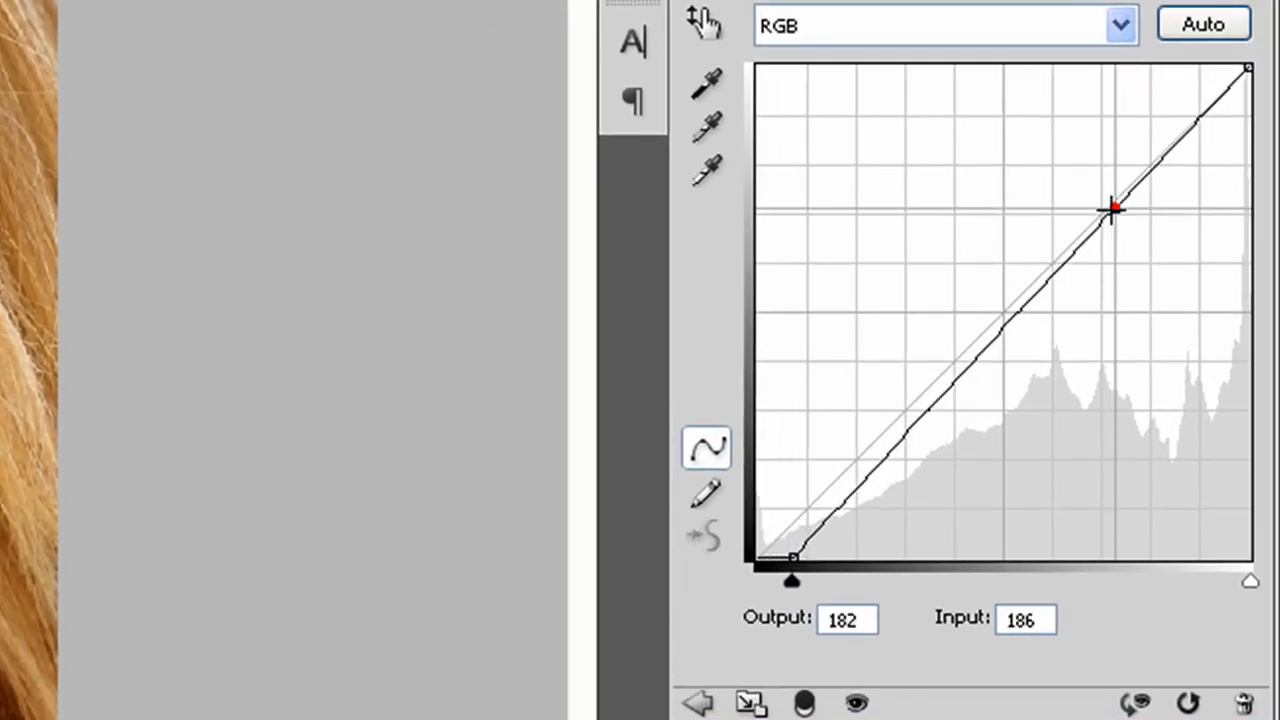
drag(1112, 209, 1086, 180)
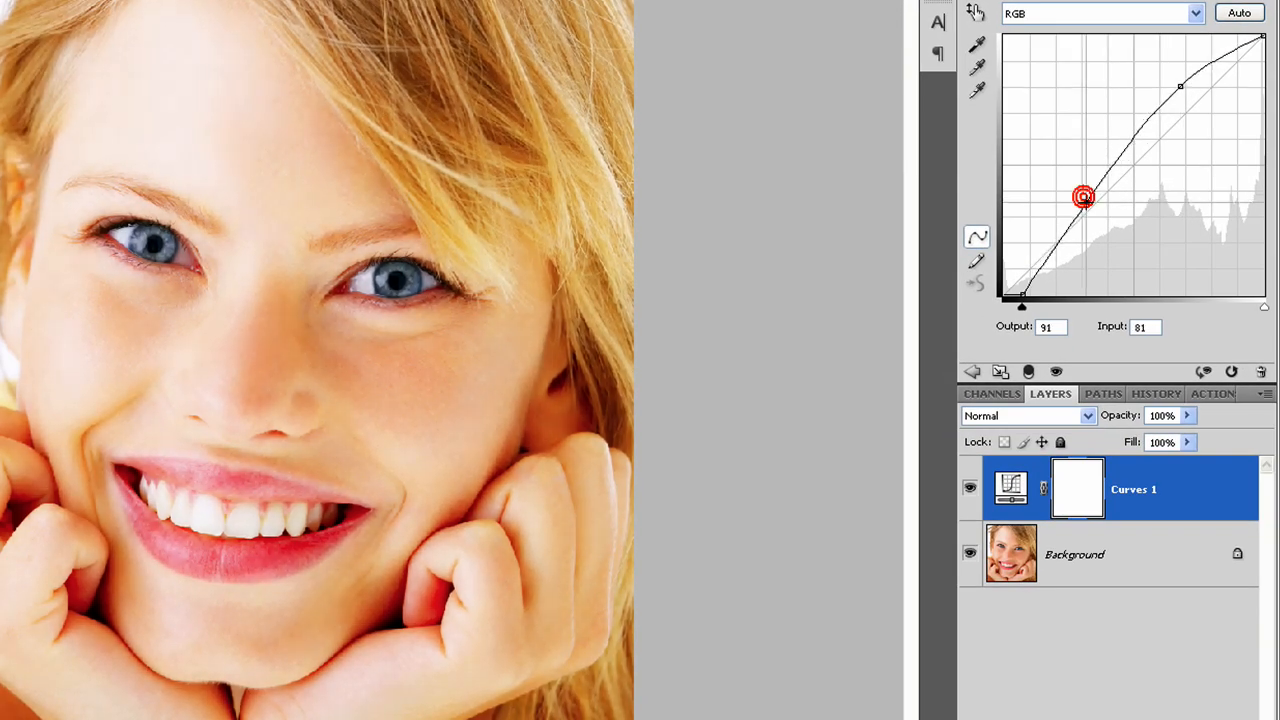
drag(1083, 197, 1088, 205)
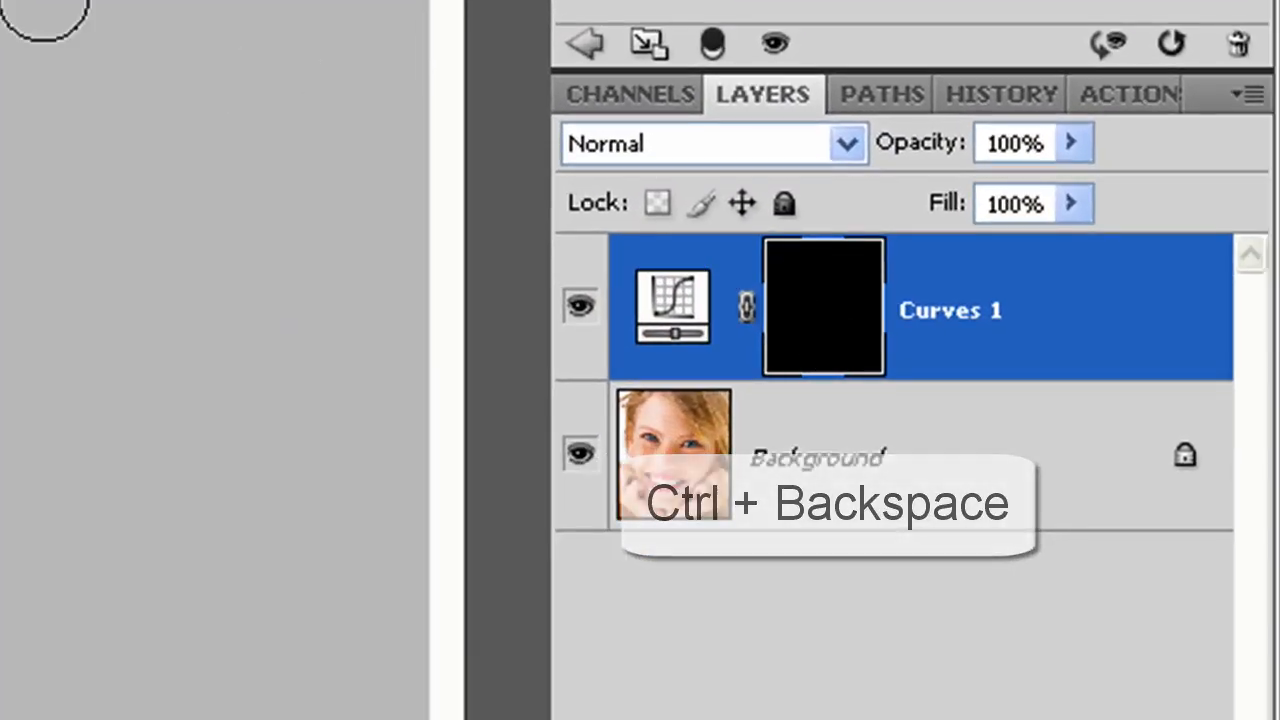
Fill the Curves layer mask with black using Ctrl+Backspace
key(ctrl+BackSpace)
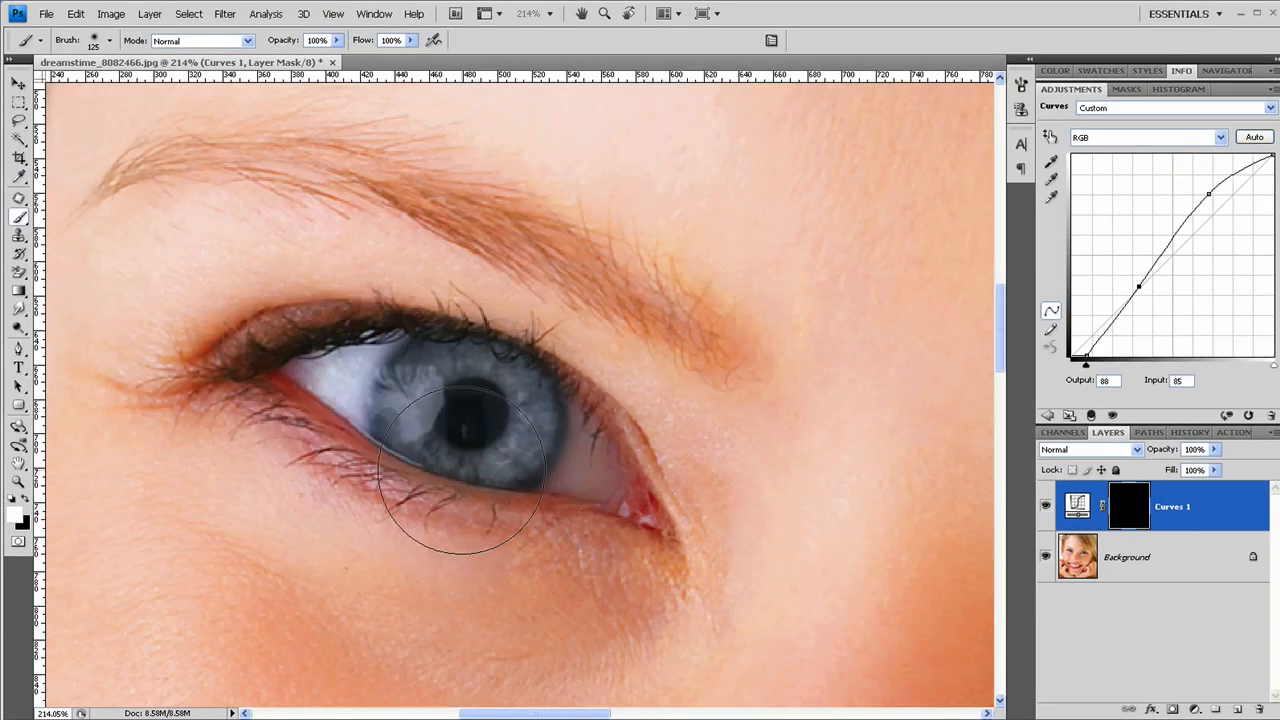
mouse_move(70, 200)
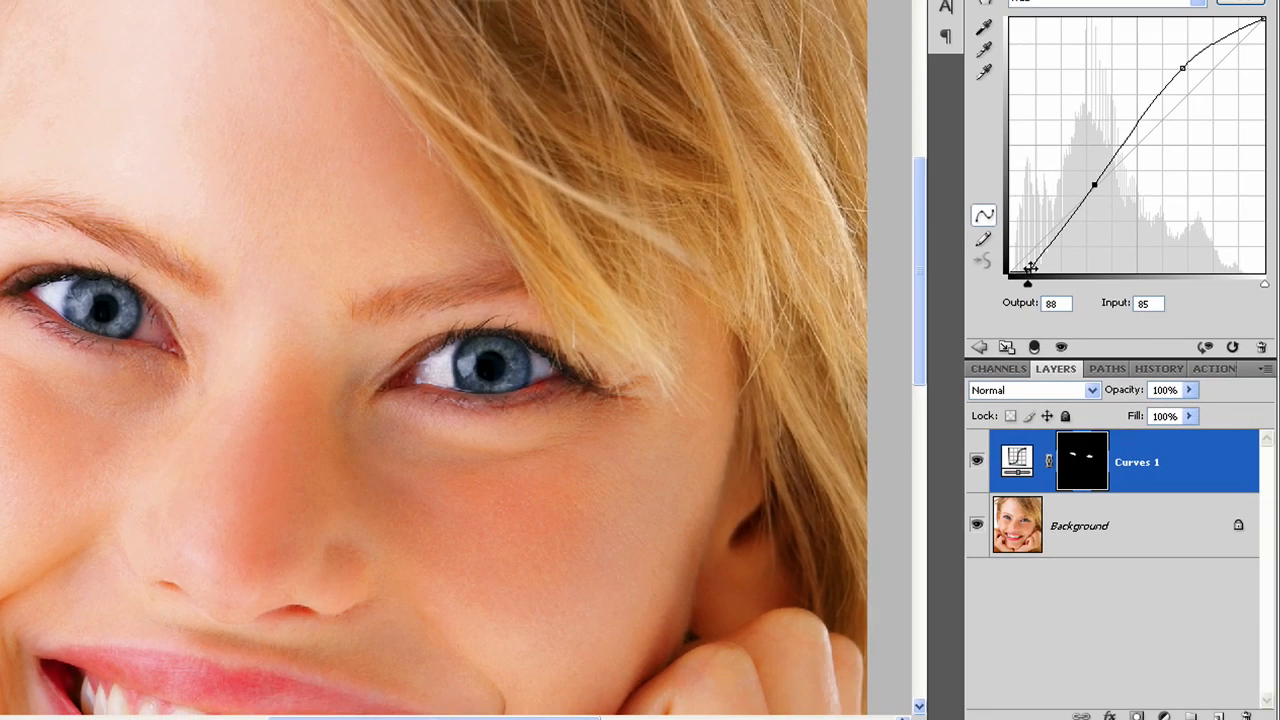
Move the Curves black point and push the midtone point higher for brighter, contrastier irises
drag(1029, 268, 1095, 183)
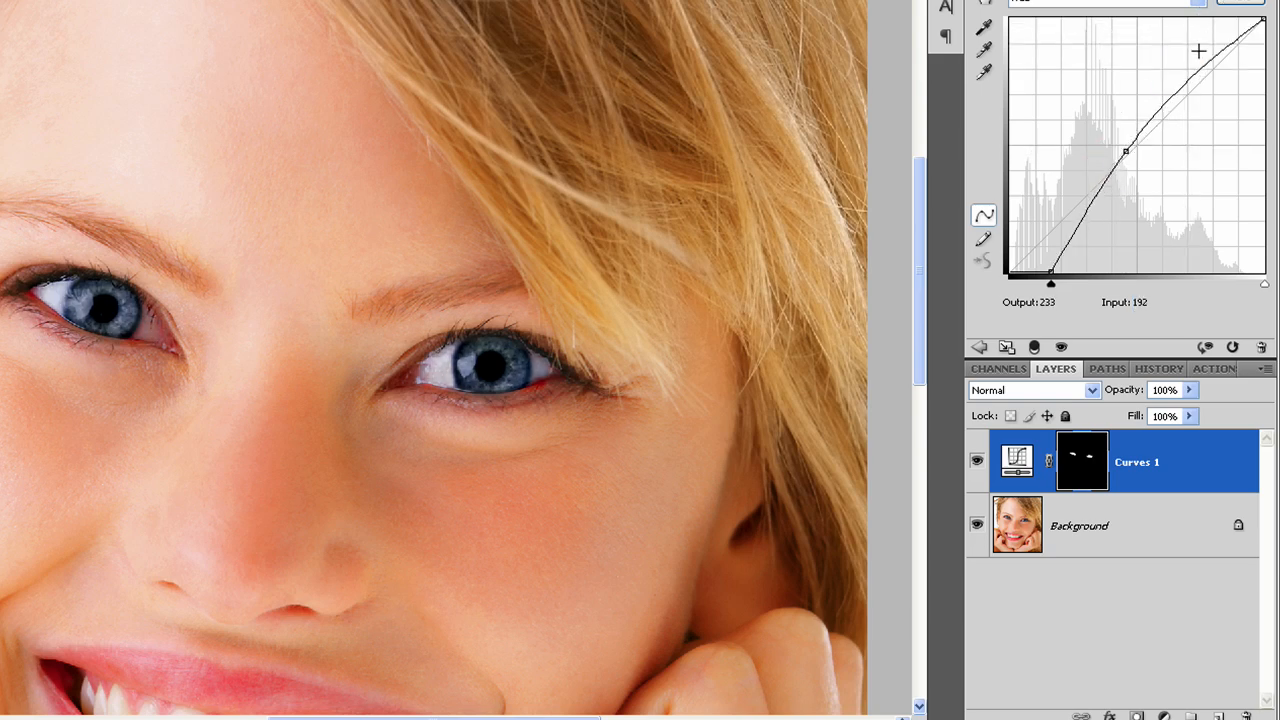
drag(1126, 151, 1126, 147)
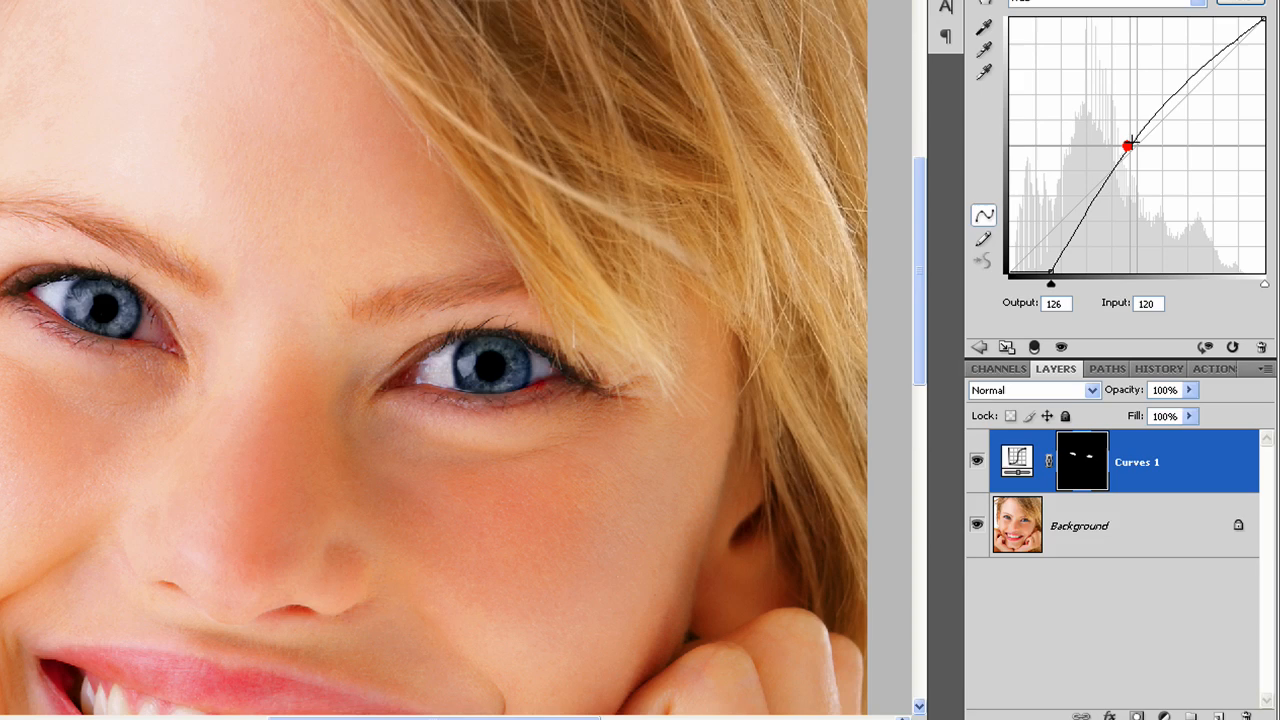
drag(1128, 147, 1123, 128)
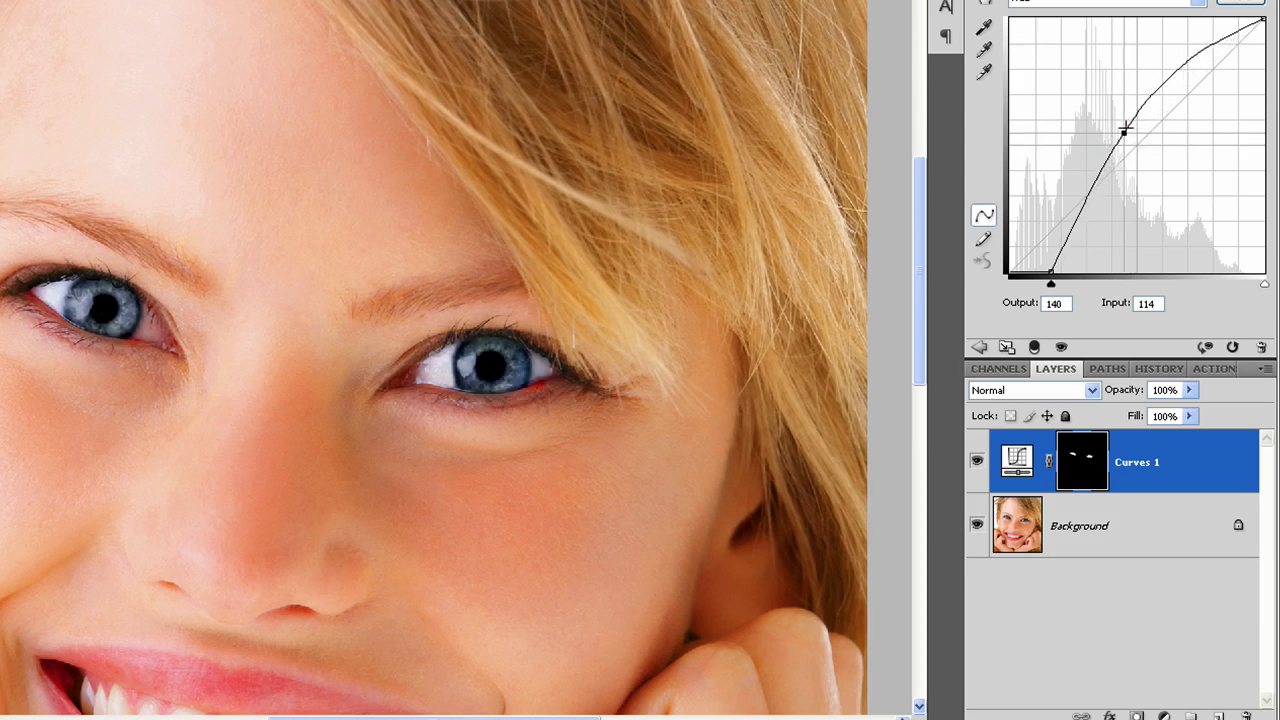
drag(1124, 128, 1124, 122)
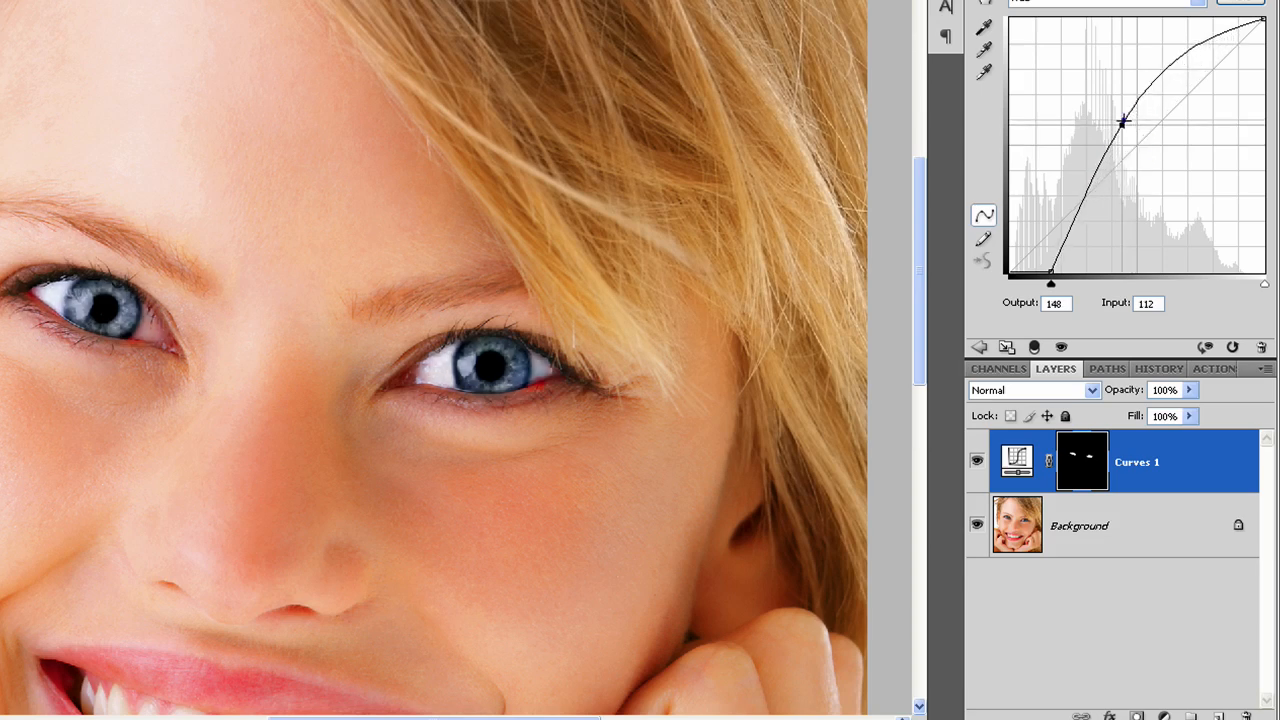
drag(1122, 122, 1120, 118)
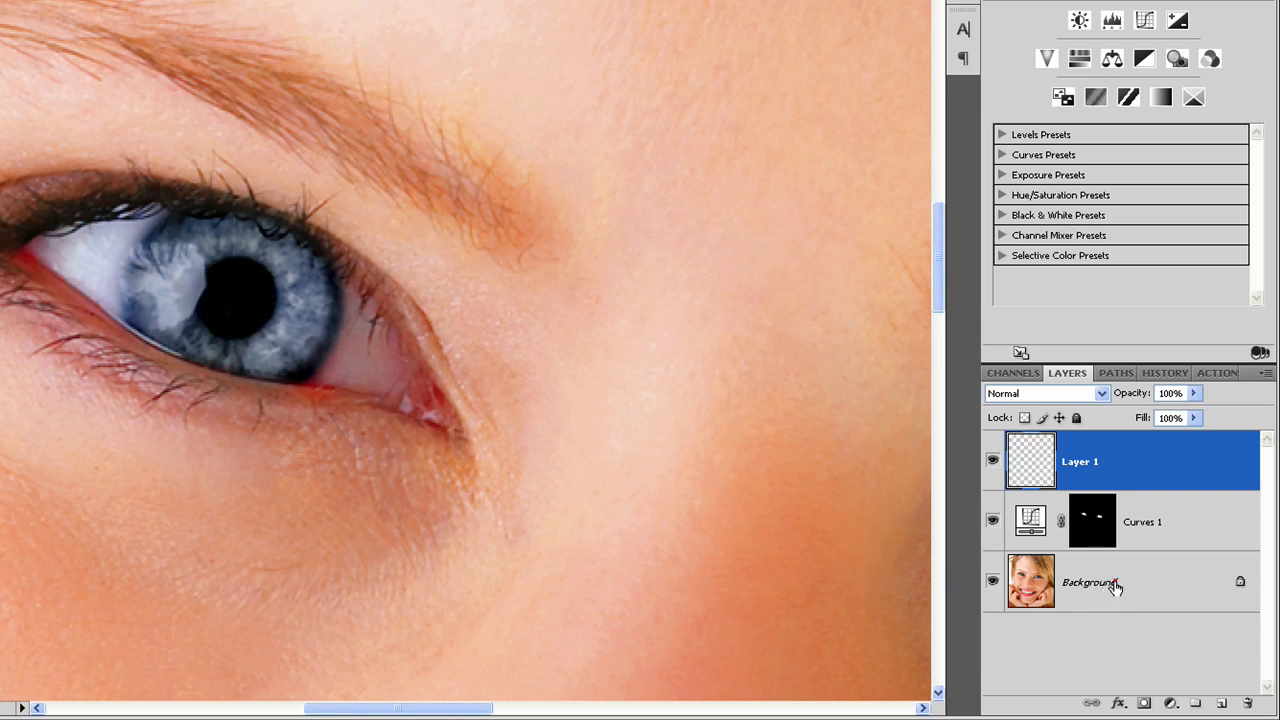
Select the Background layer and duplicate it with Ctrl+J
click(1090, 582)
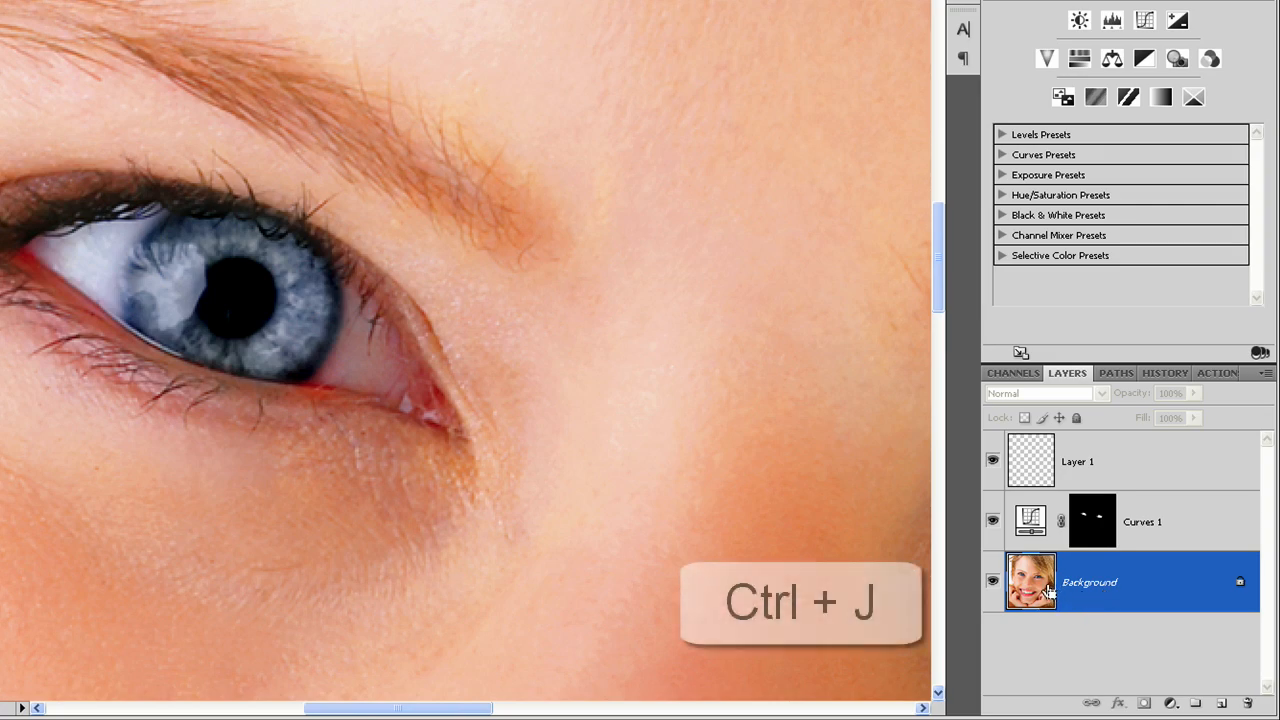
key(ctrl+j)
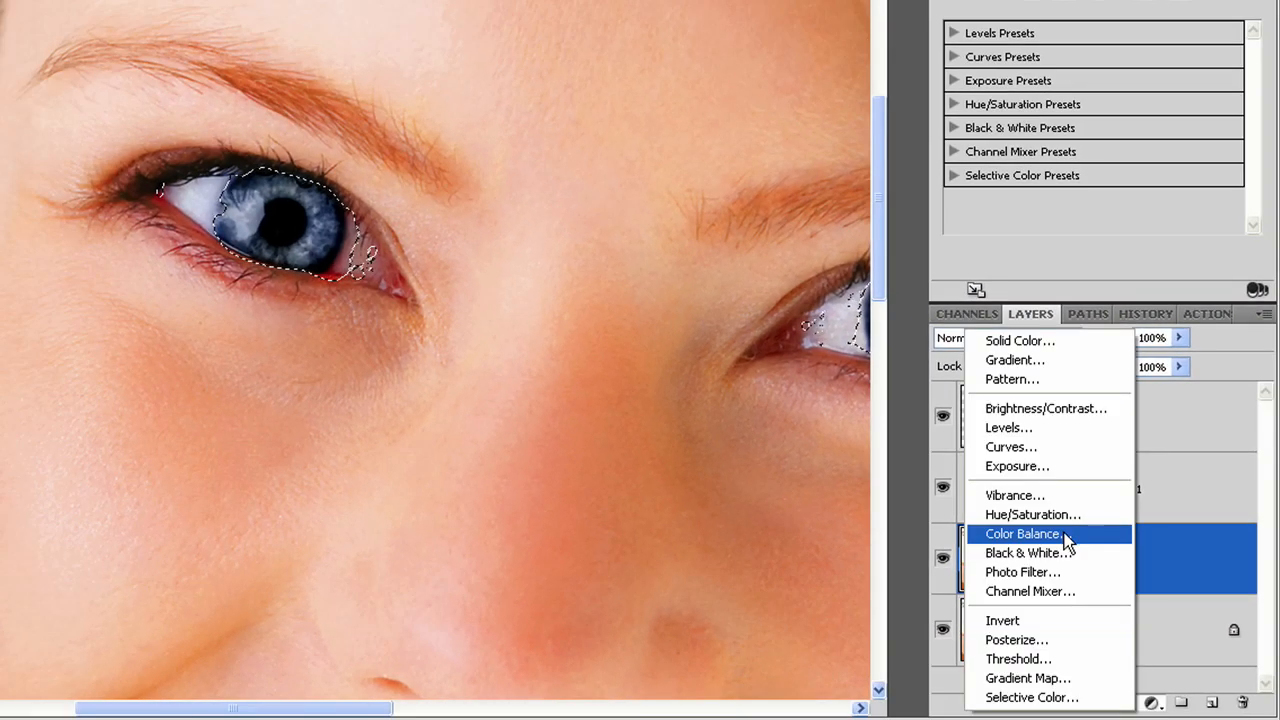
mouse_move(1030, 514)
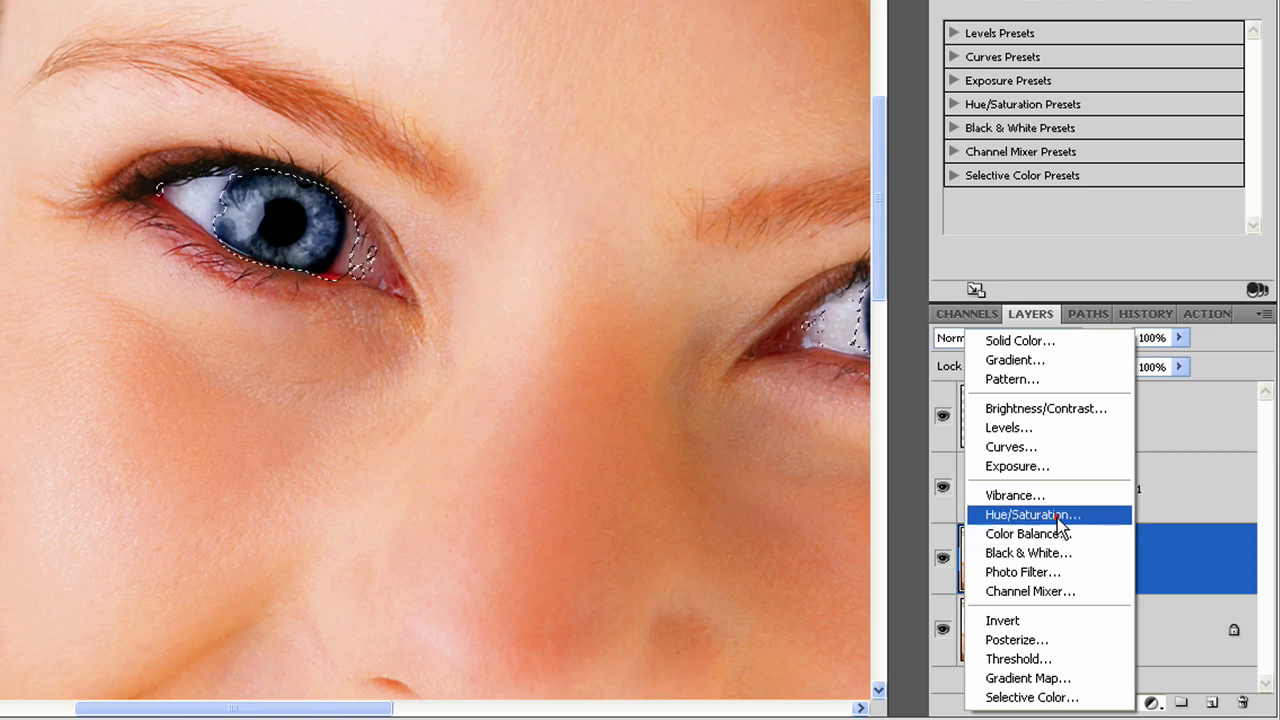
Add a Hue/Saturation layer over the iris selection and drag Saturation well to the right
click(1032, 514)
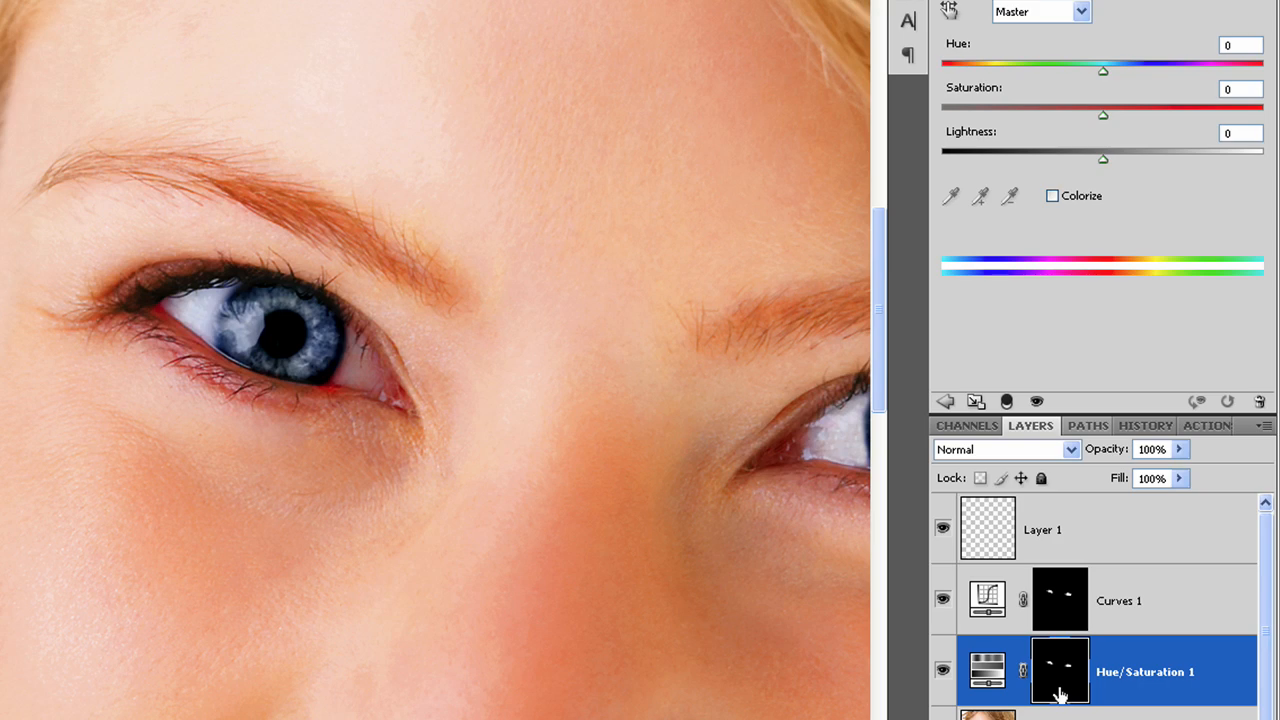
drag(1103, 115, 1106, 115)
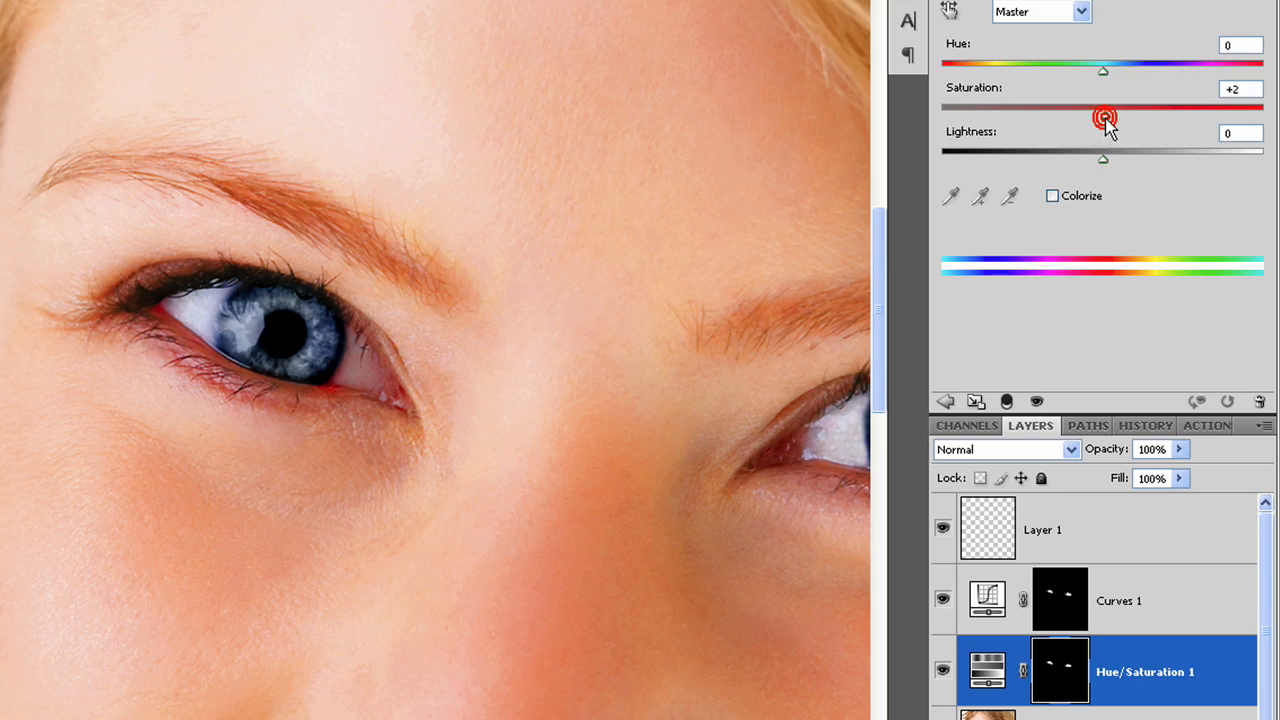
drag(1104, 109, 1164, 109)
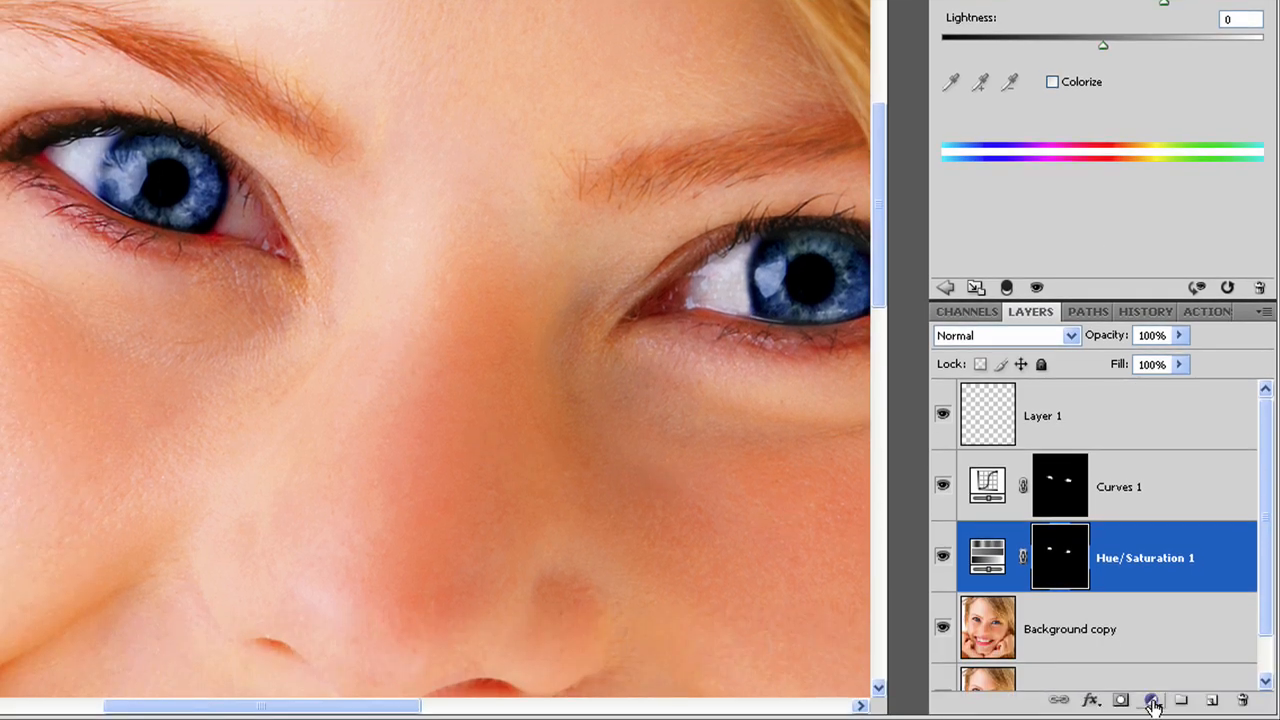
Add a second Hue/Saturation adjustment layer from the adjustment layer menu
click(1152, 699)
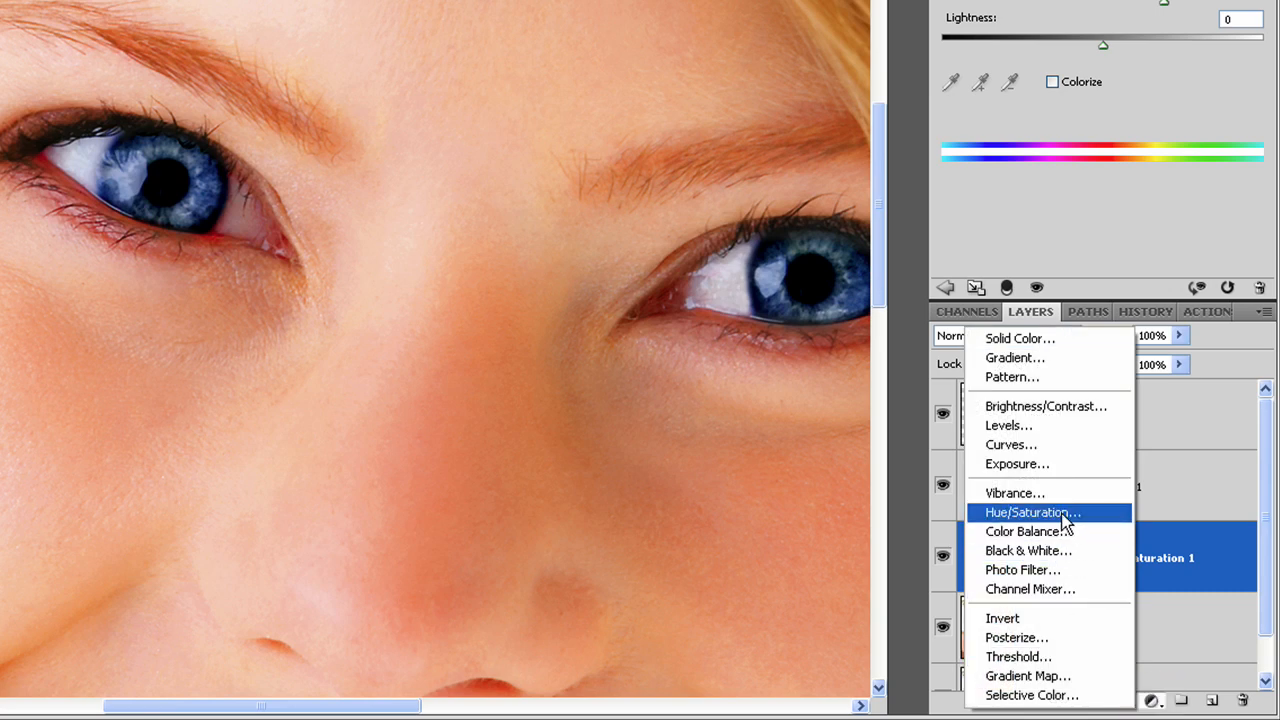
click(1031, 512)
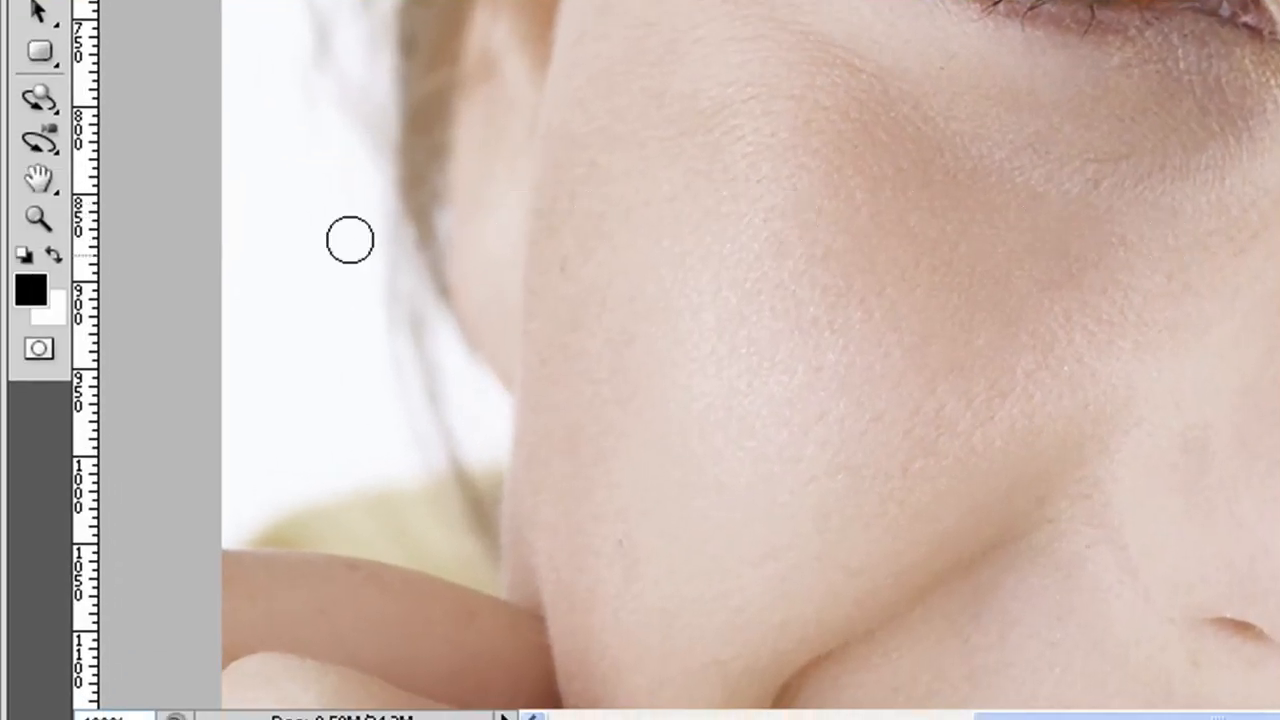
mouse_move(1200, 348)
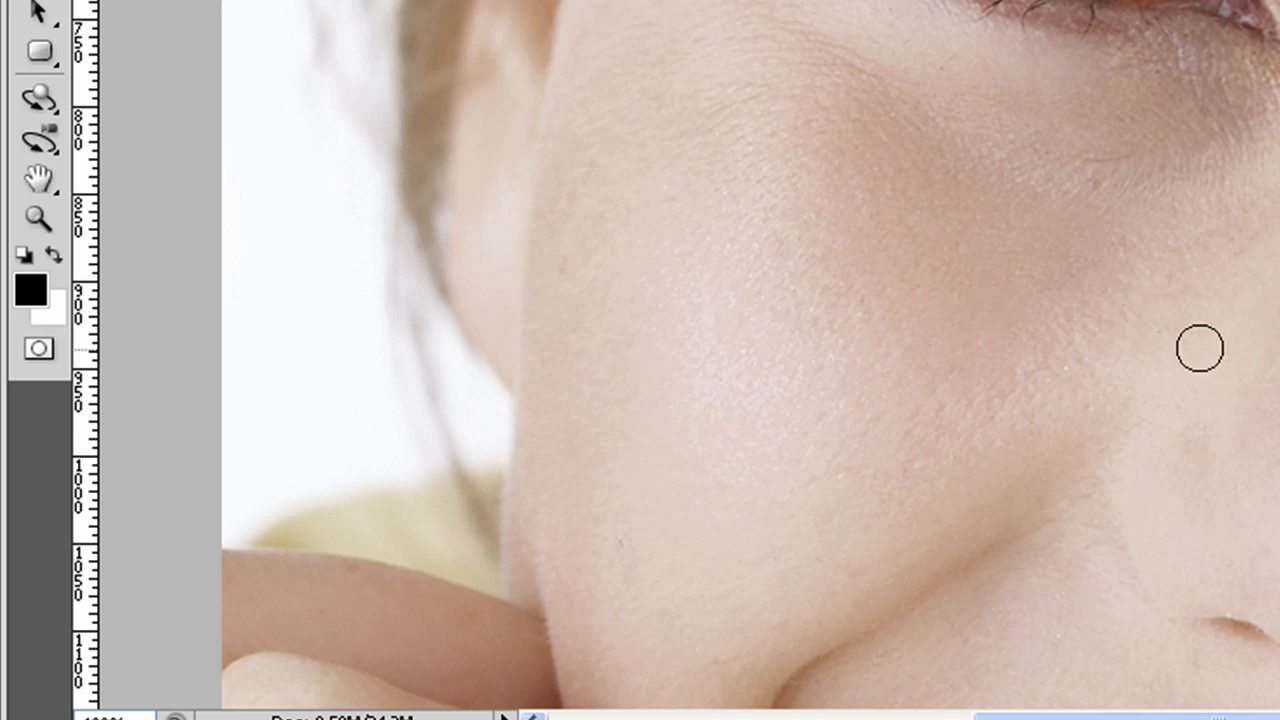